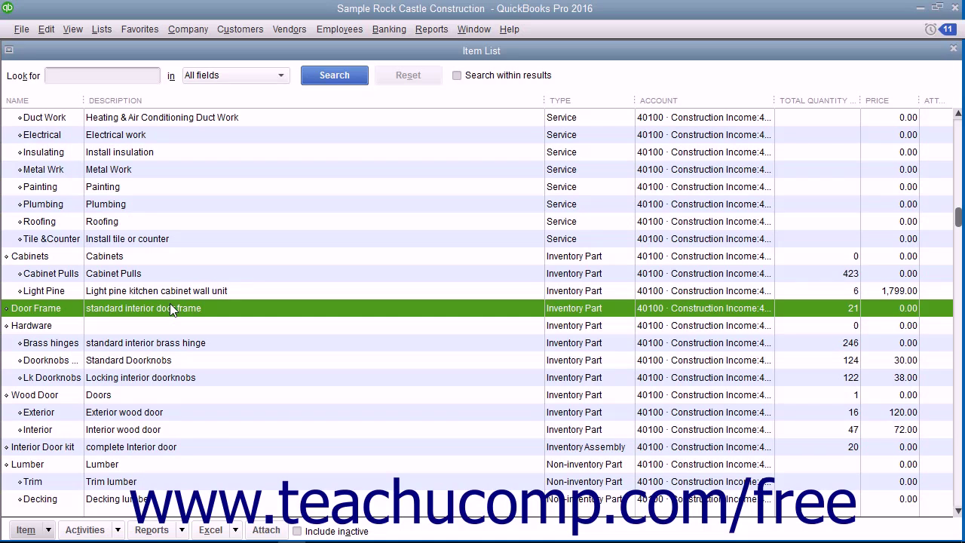
mouse_move(161, 332)
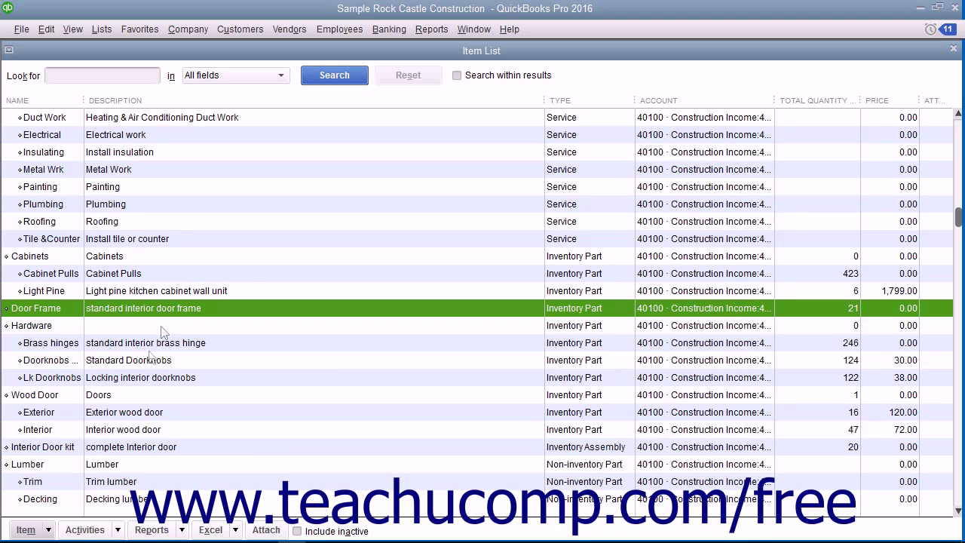
Open the Item menu at the bottom of the Item List.
left_click(26, 530)
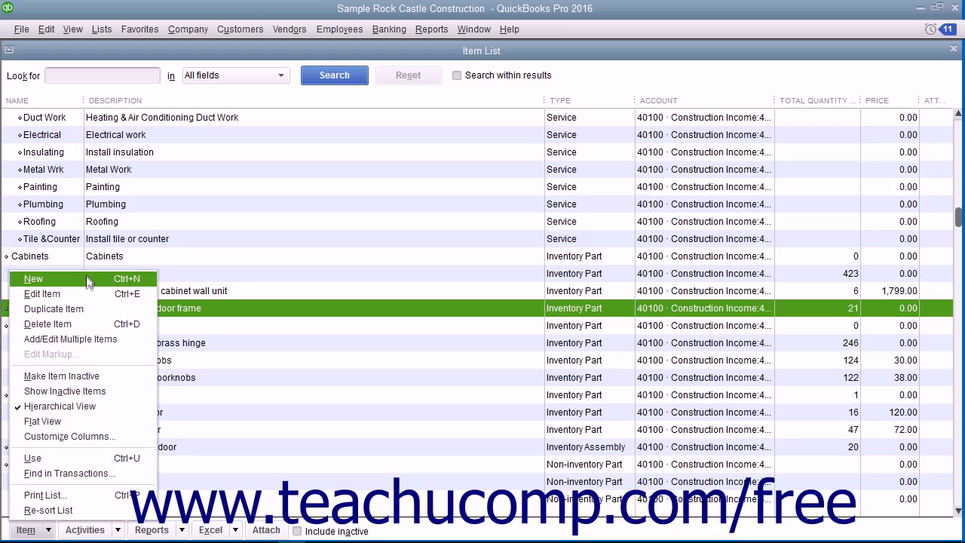
Start a new item and choose Inventory Part as its type.
left_click(33, 279)
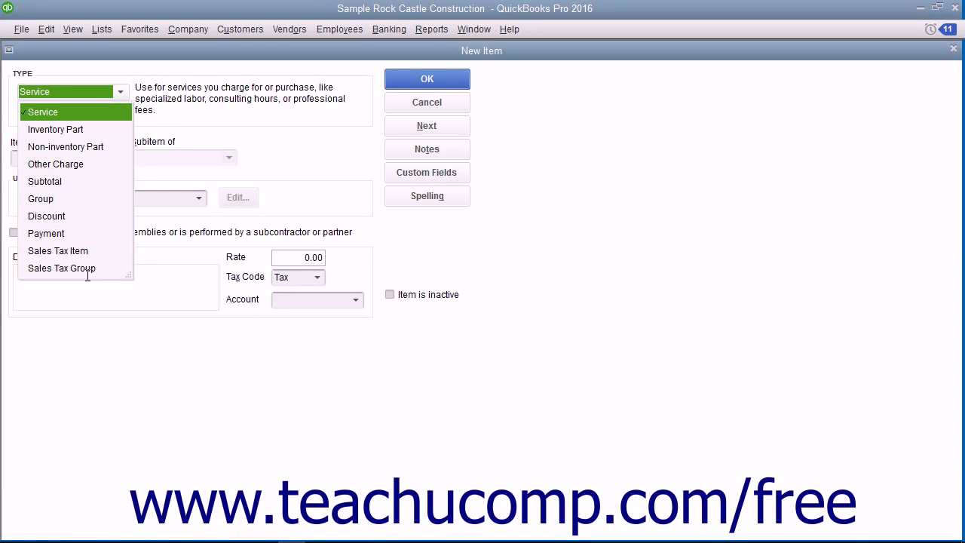
left_click(56, 129)
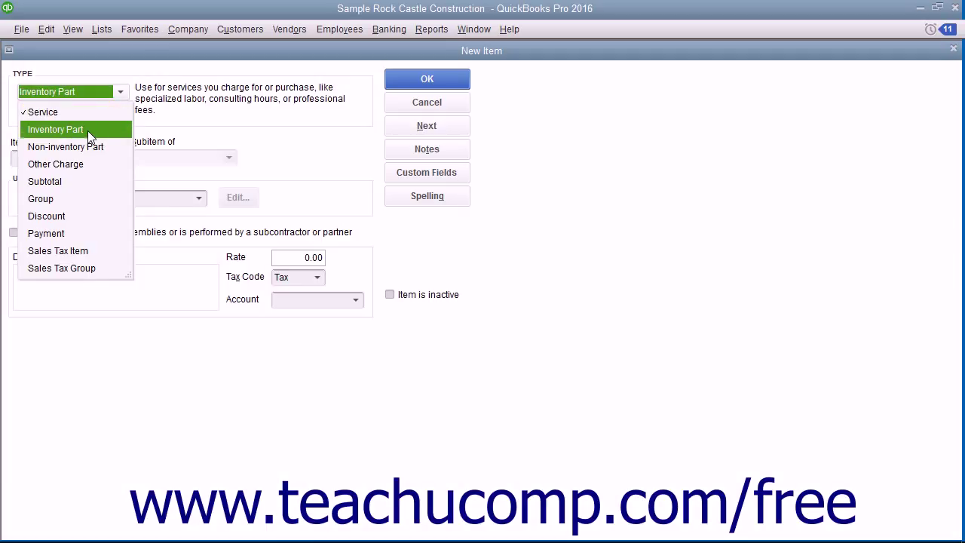
left_click(54, 129)
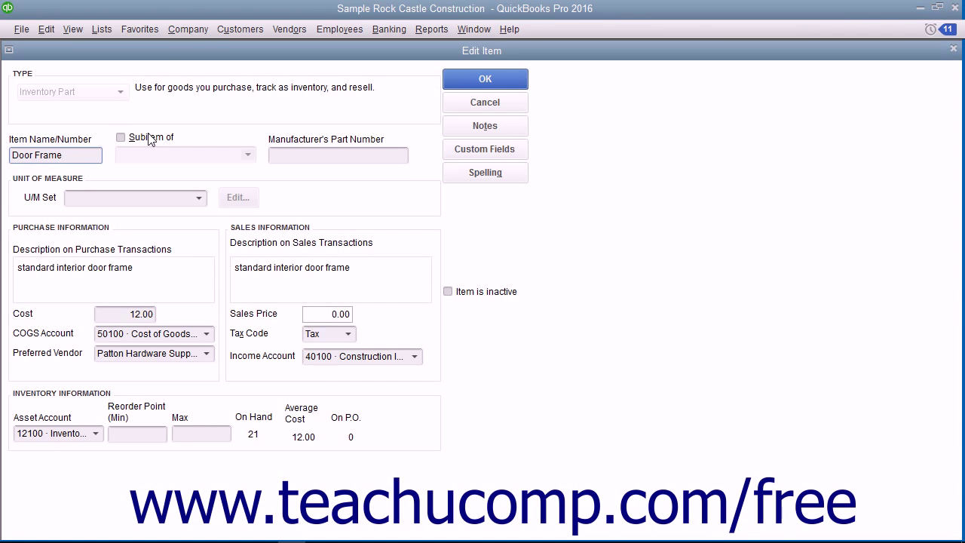
mouse_move(160, 160)
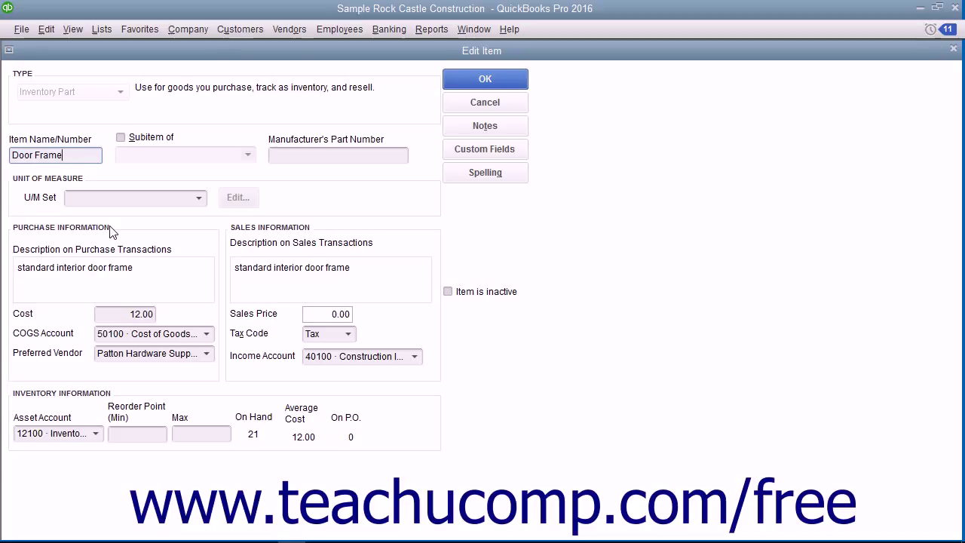
mouse_move(116, 283)
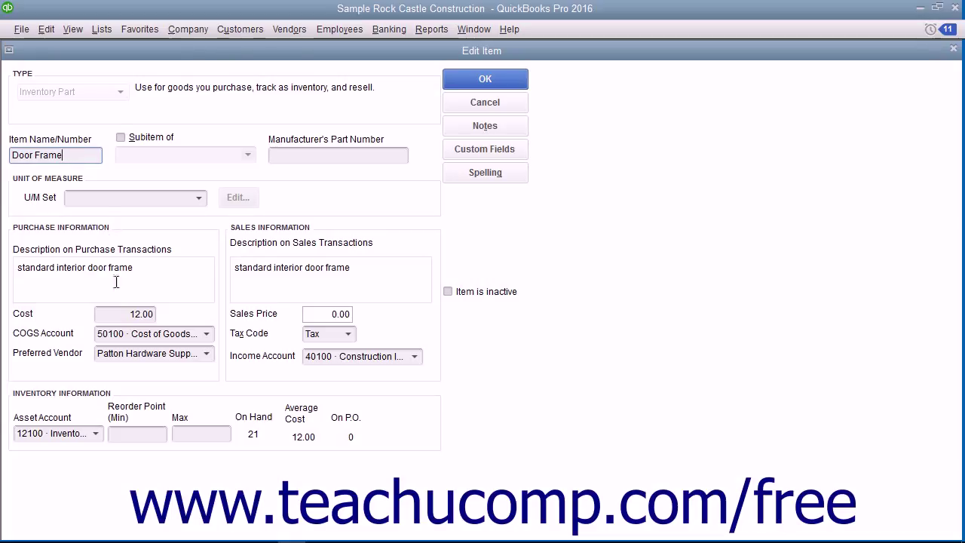
Focus the Door Frame purchase description field.
left_click(132, 267)
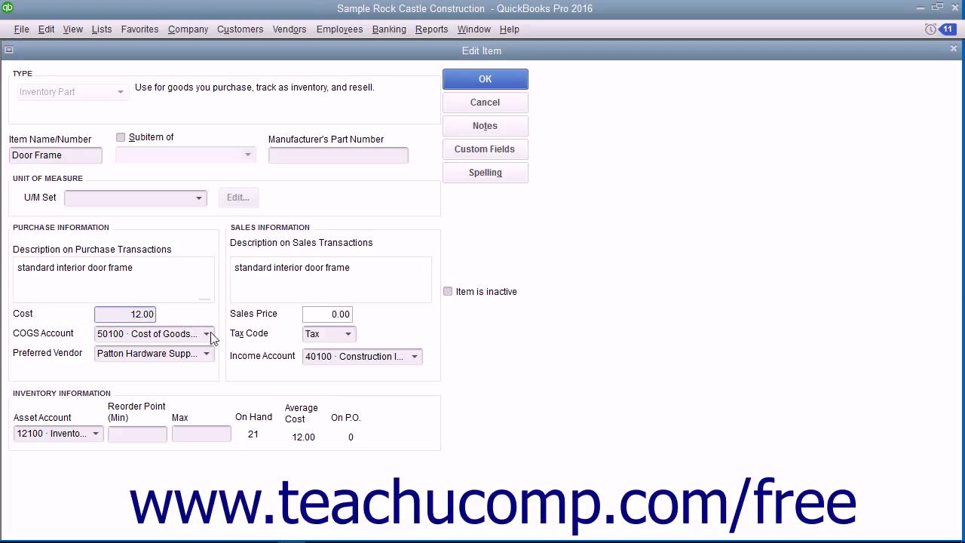
left_click(206, 334)
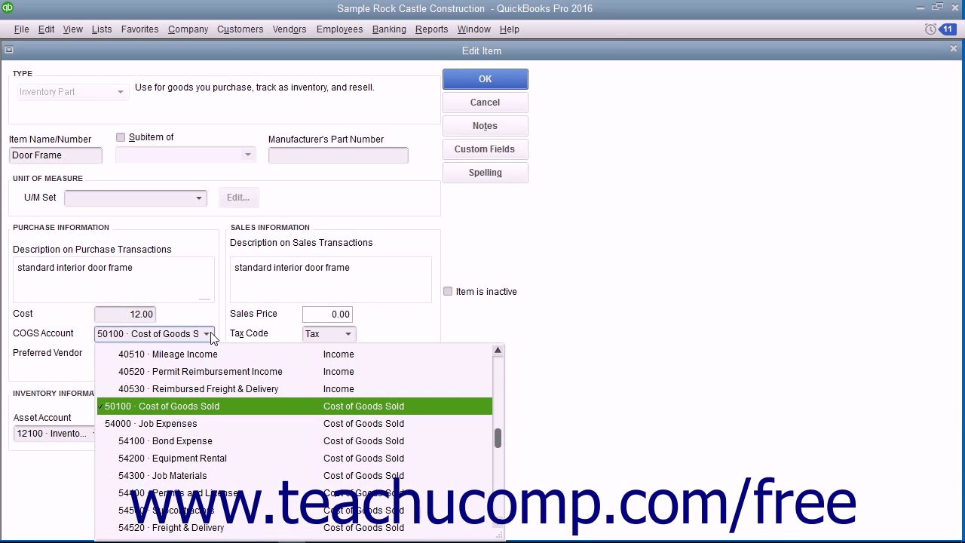
left_click(178, 406)
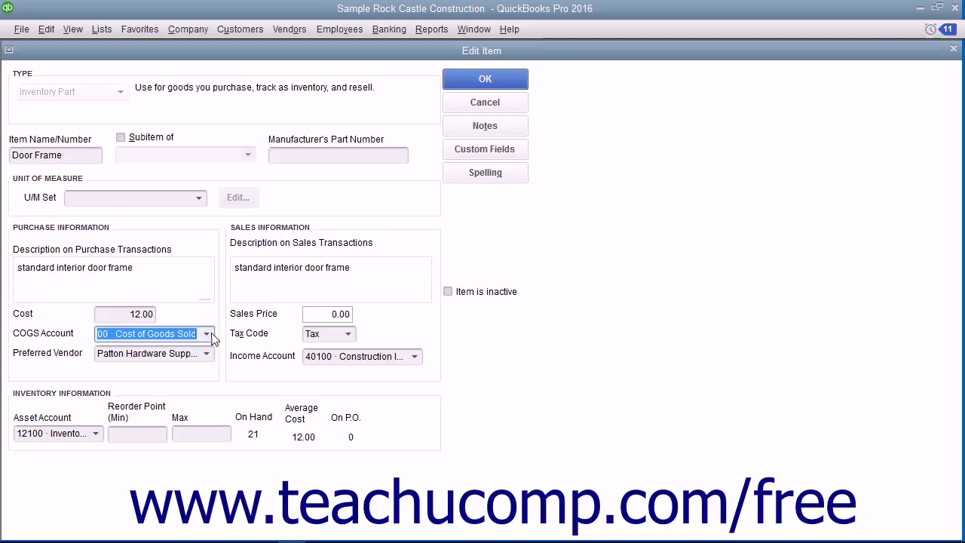
left_click(206, 354)
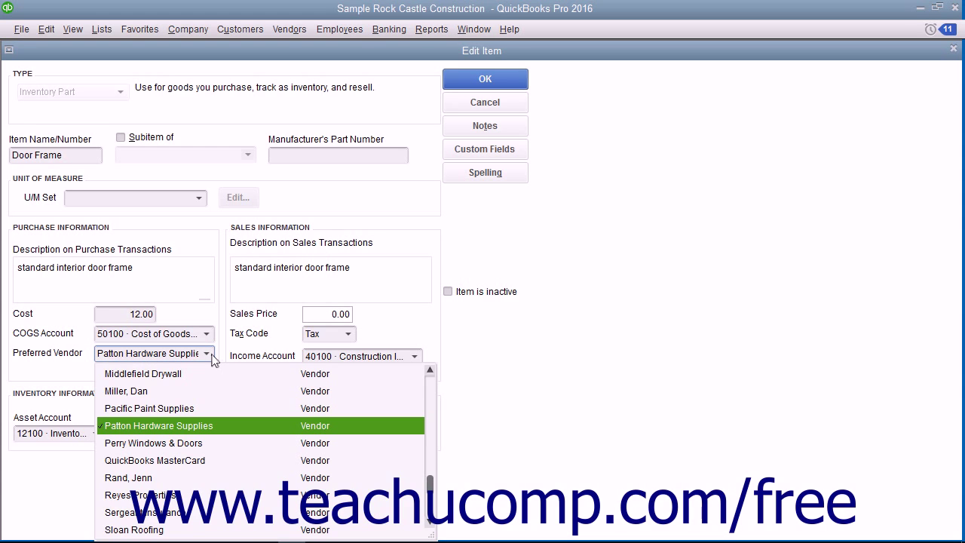
left_click(158, 426)
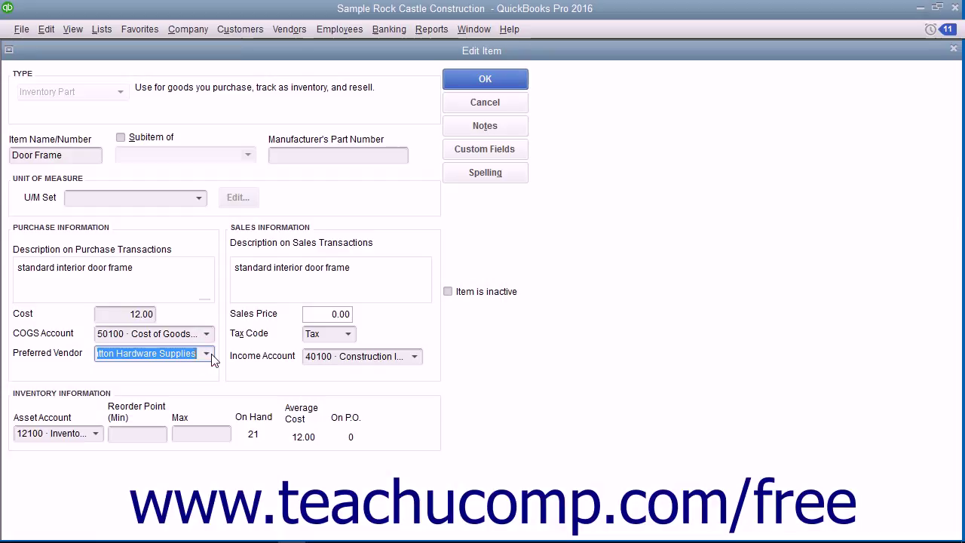
mouse_move(306, 233)
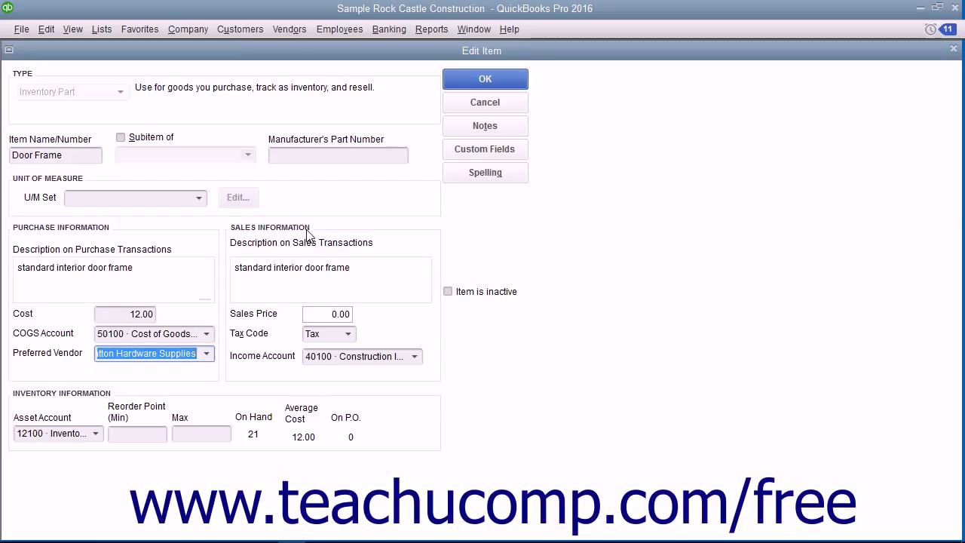
mouse_move(362, 271)
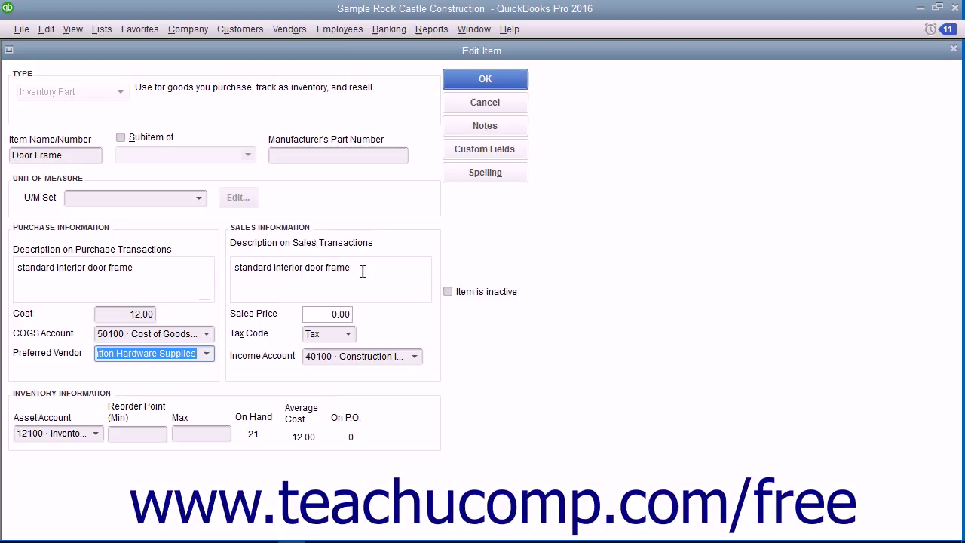
left_click(362, 270)
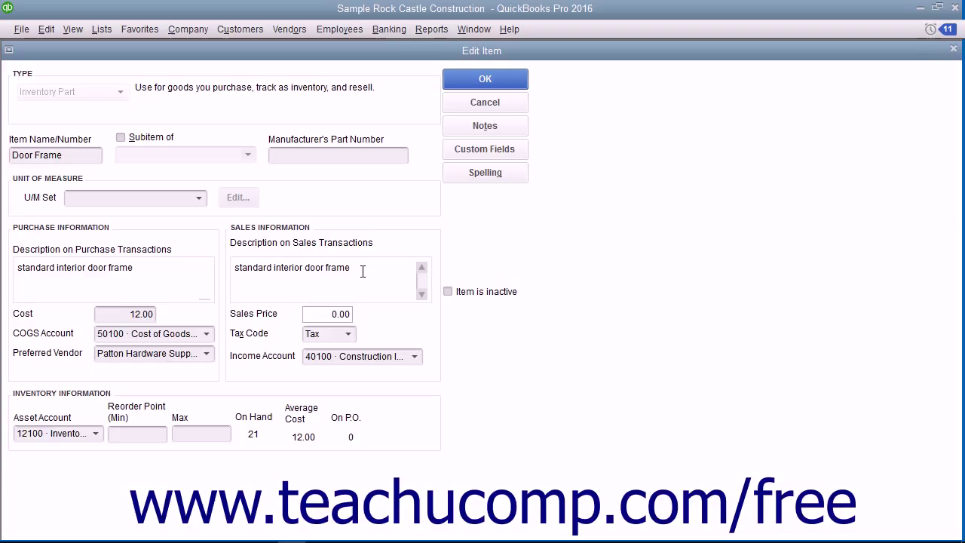
mouse_move(327, 311)
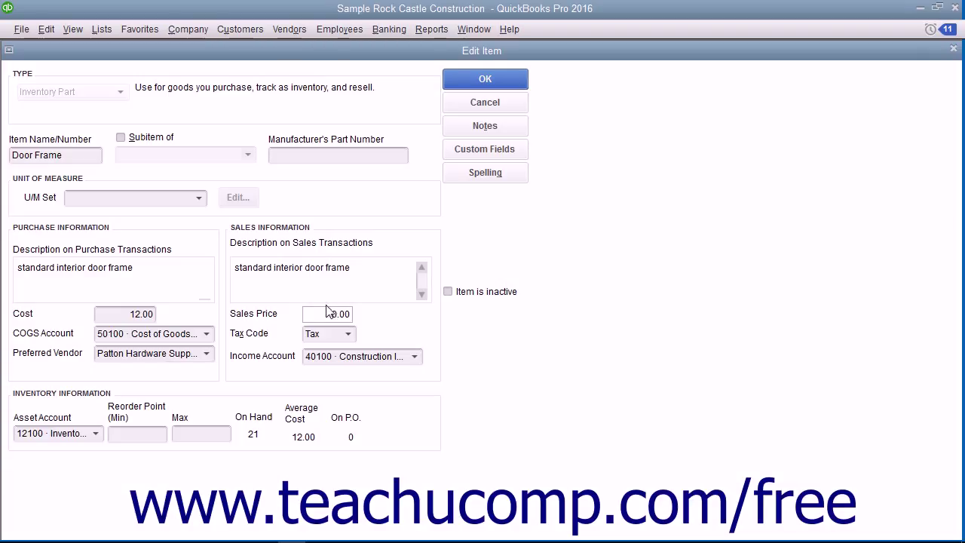
left_click(332, 314)
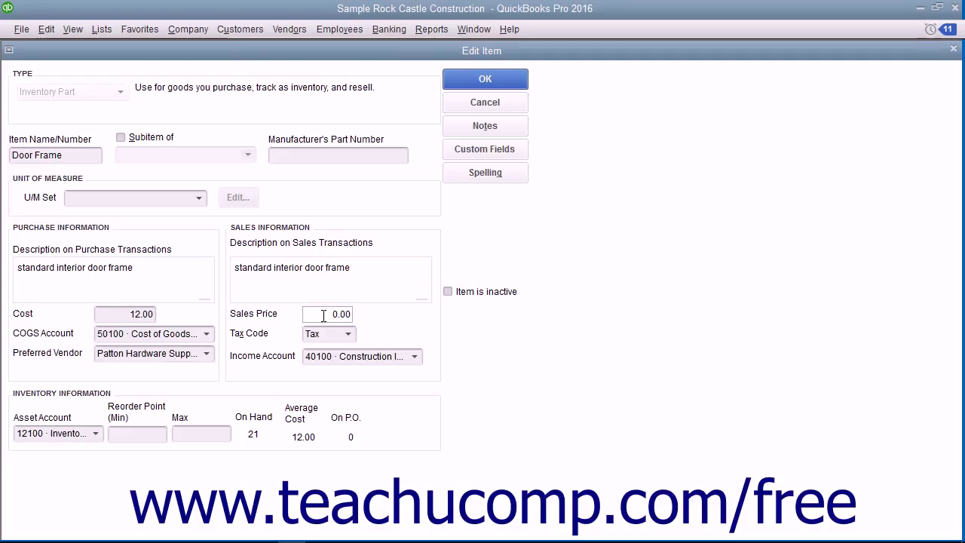
left_click(349, 334)
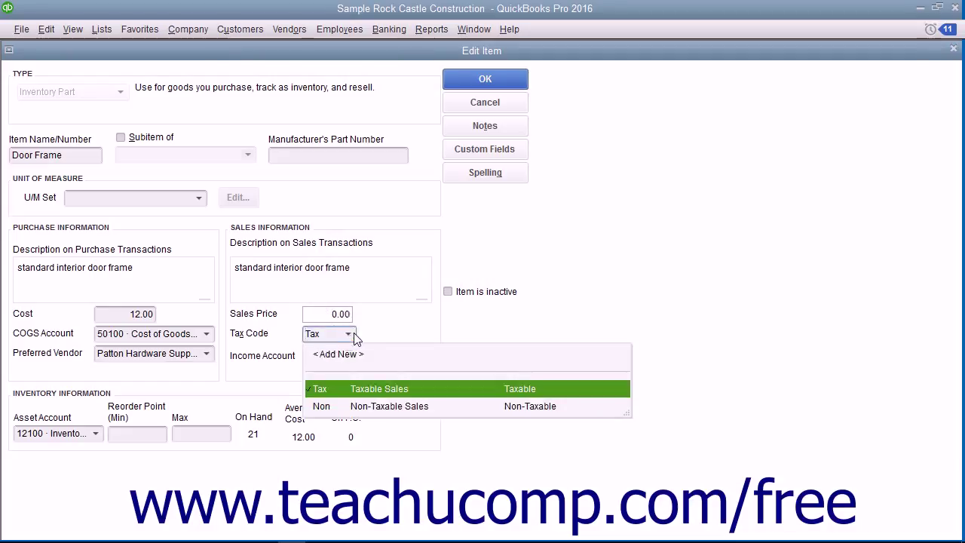
mouse_move(395, 337)
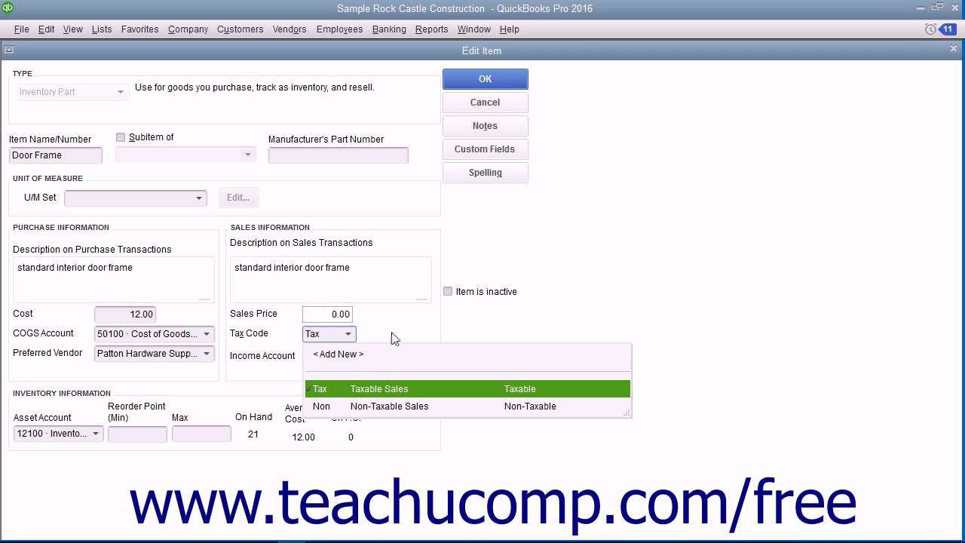
left_click(319, 389)
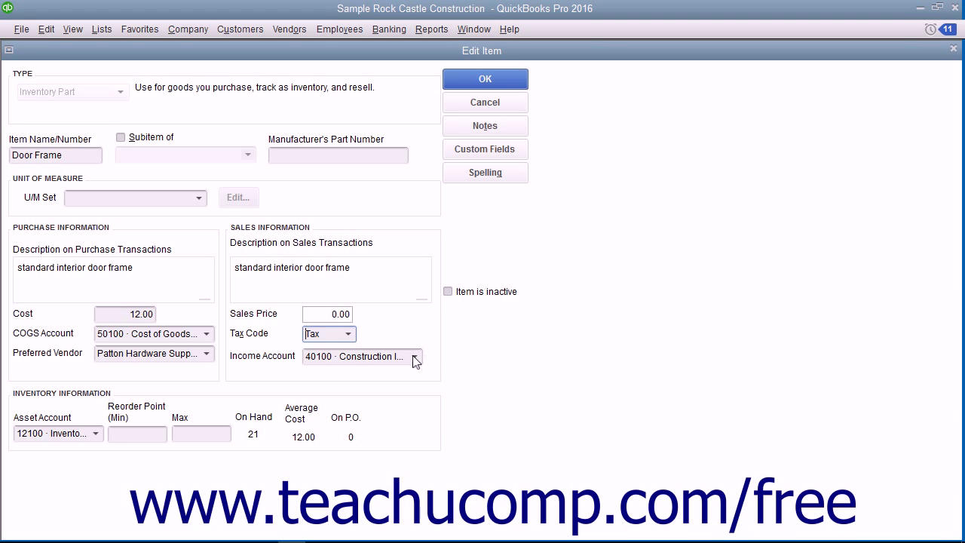
left_click(415, 356)
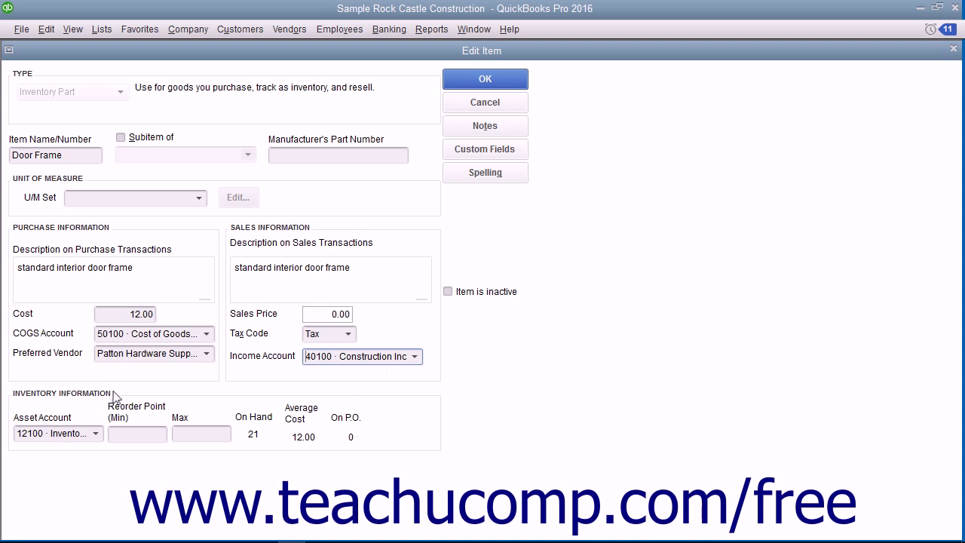
Keep 12100 Inventory Asset as the asset account and save Door Frame.
left_click(94, 434)
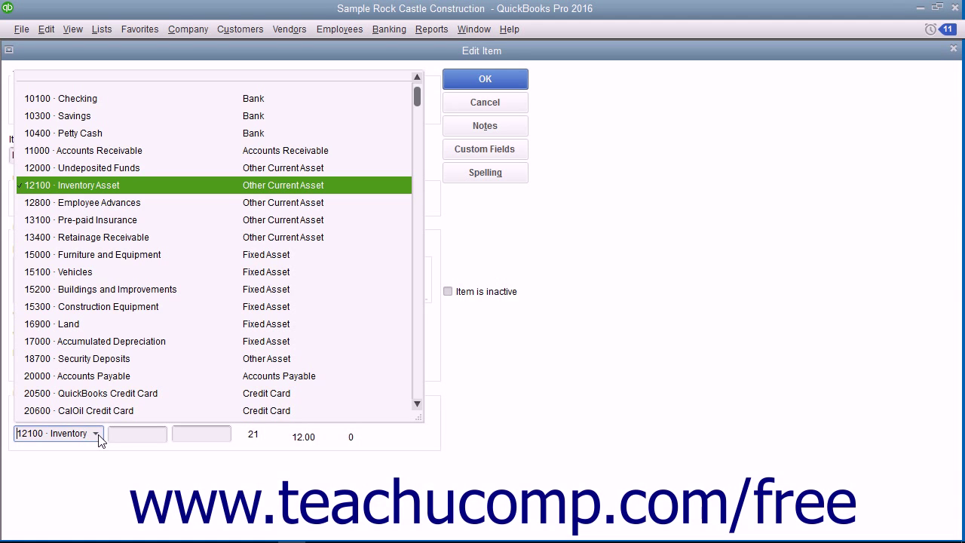
left_click(81, 184)
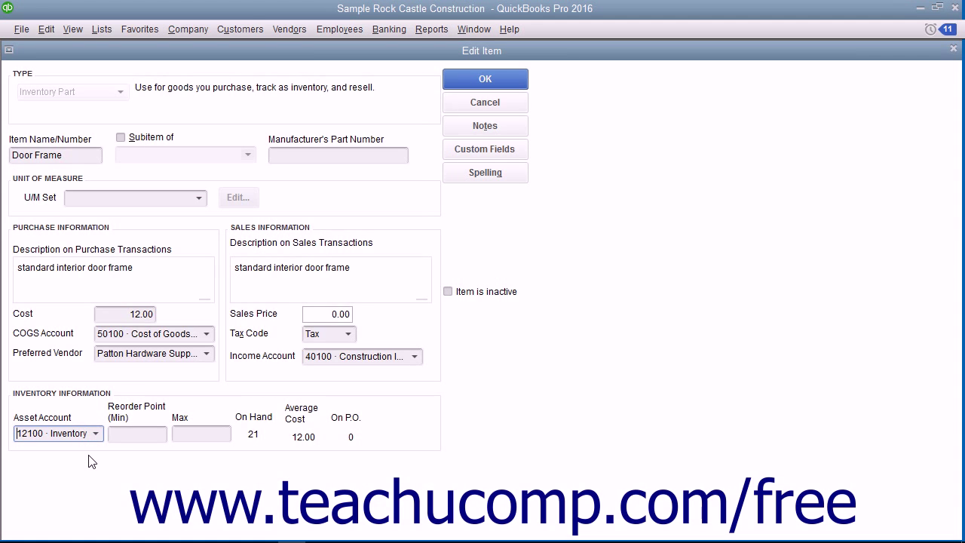
mouse_move(99, 461)
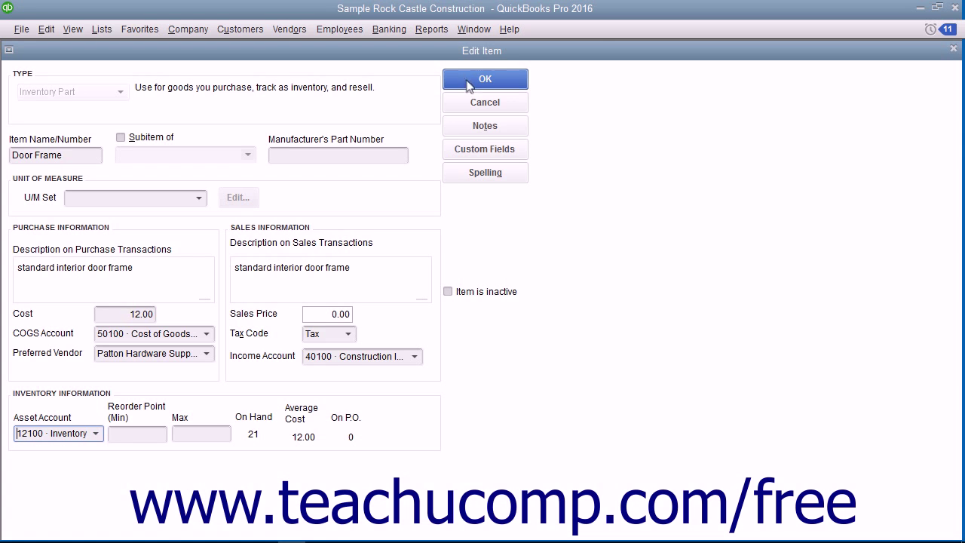
left_click(485, 78)
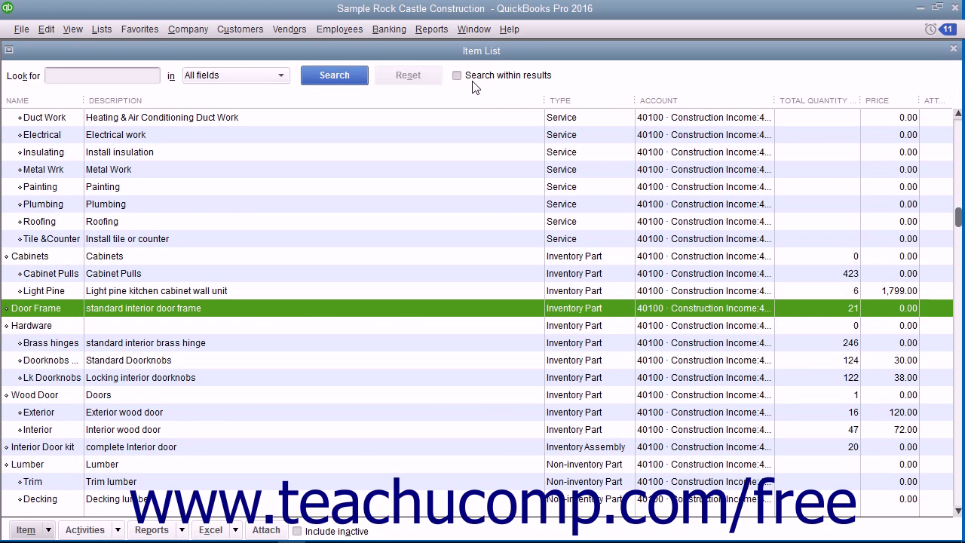